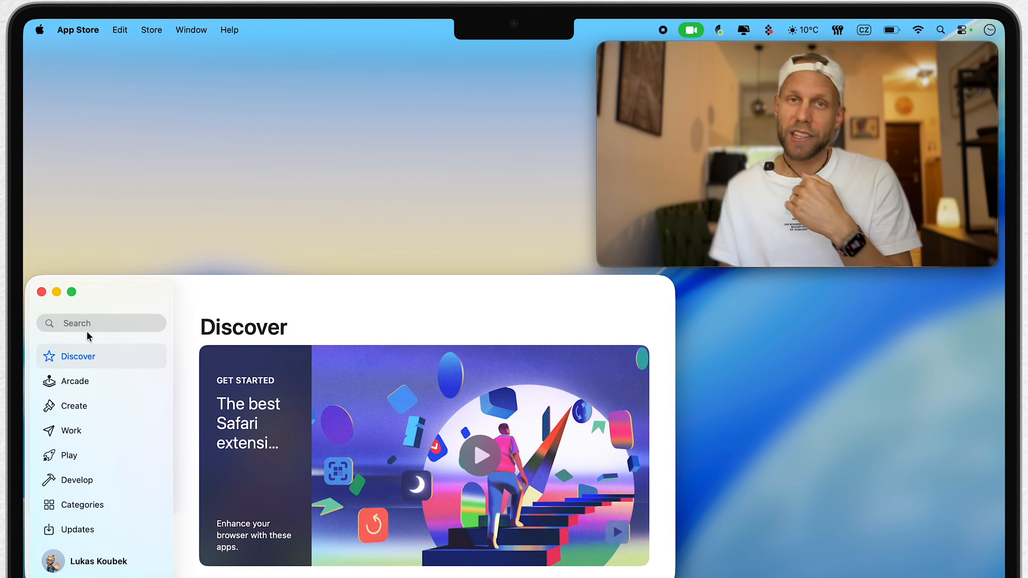
Search the App Store for 'macos sequoia' and open the macOS Sequoia listing.
type("macos sequoia")
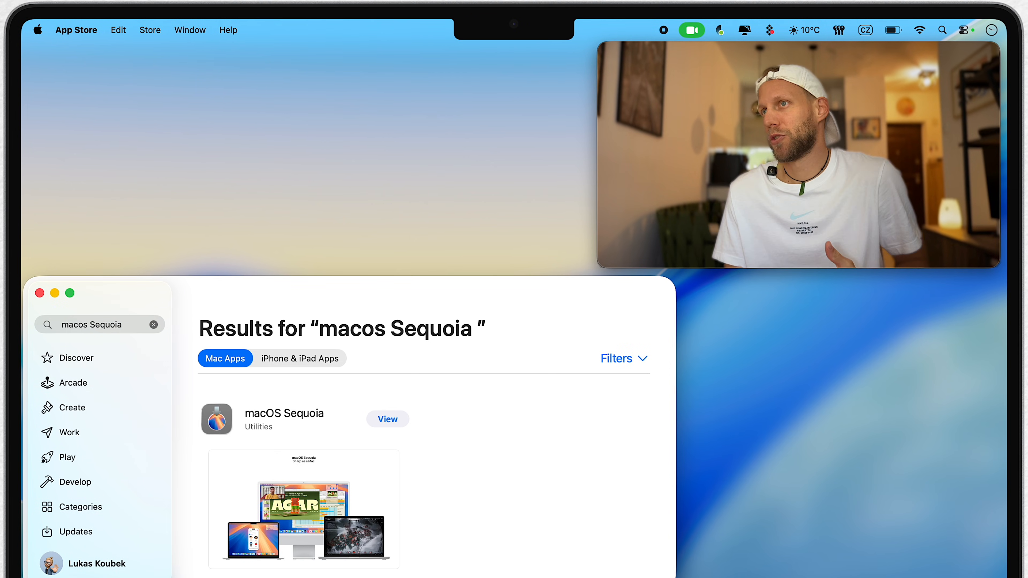
left_click(386, 419)
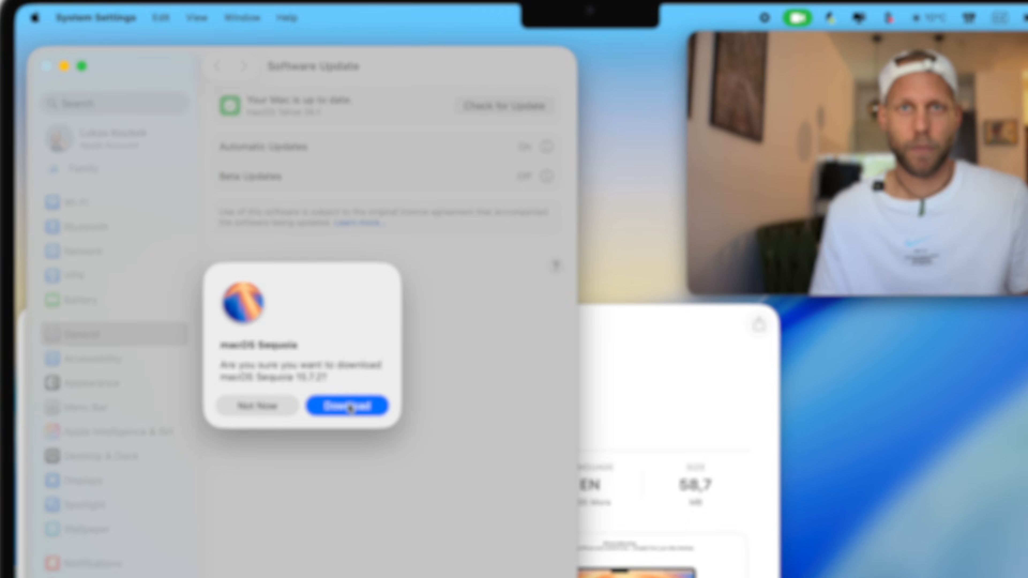
Confirm downloading macOS Sequoia 15.7.2 and quit the installer incompatibility warning.
left_click(346, 405)
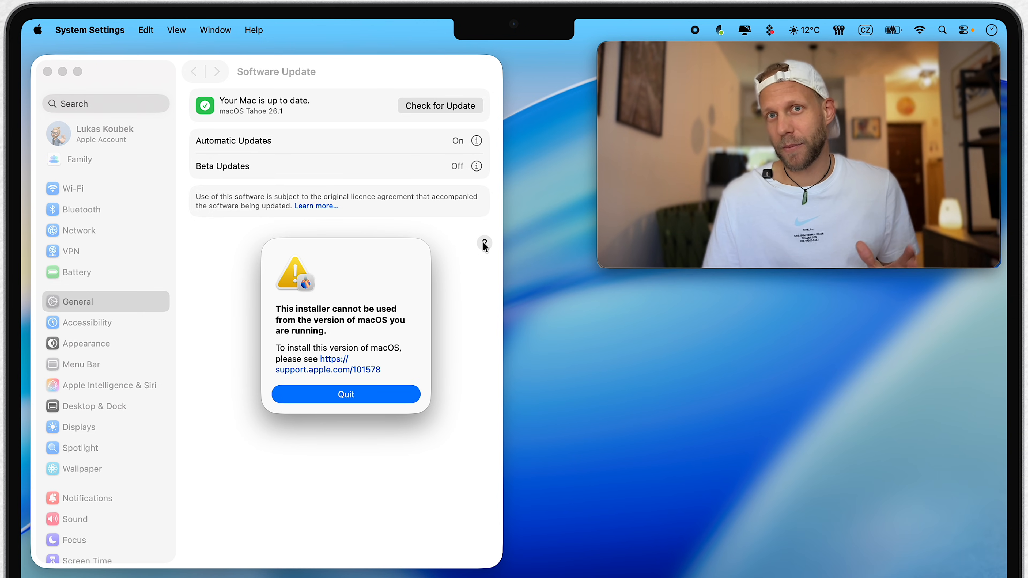
mouse_move(181, 264)
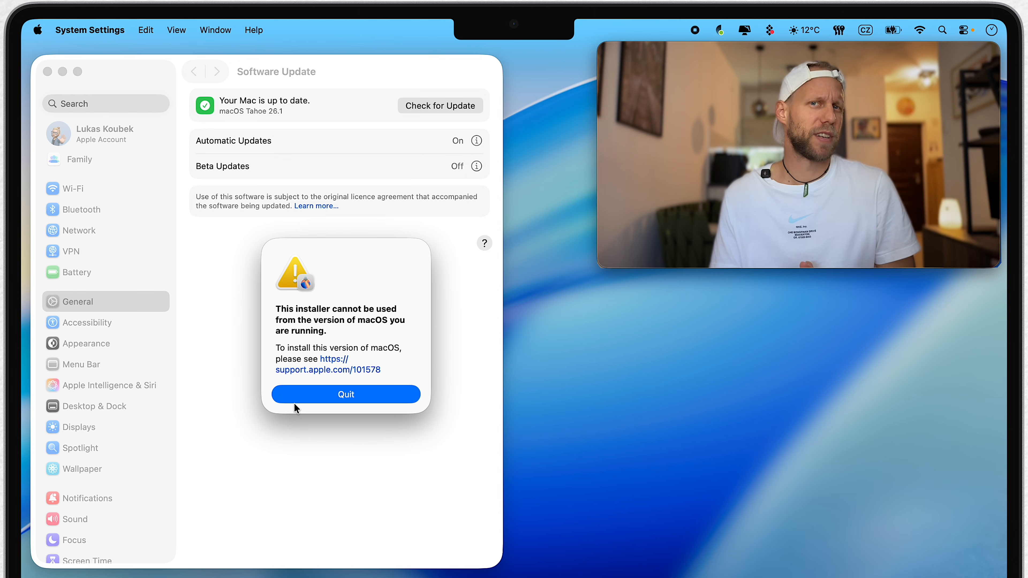
left_click(345, 394)
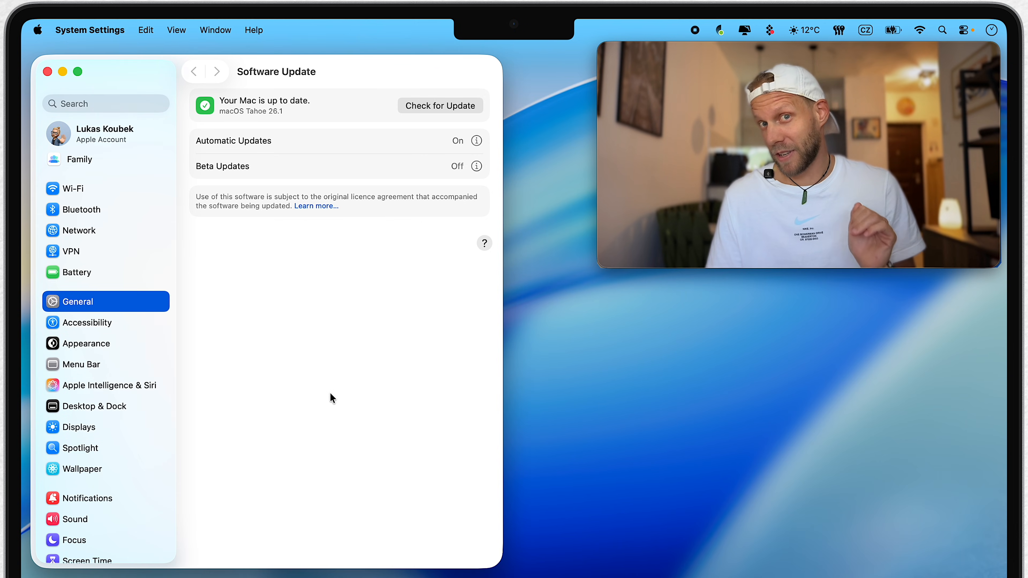
left_click(47, 71)
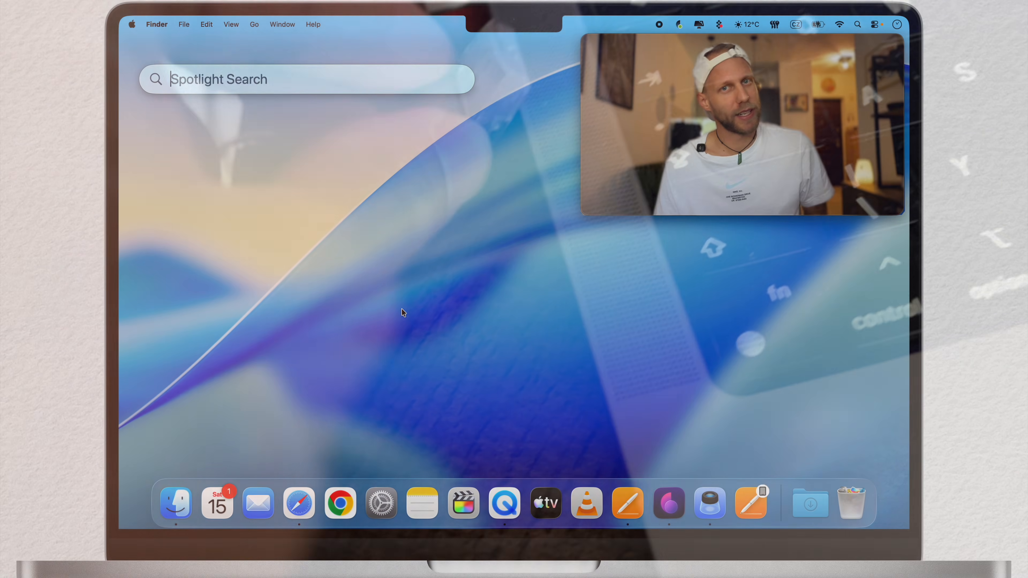
Launch Disk Utility via Spotlight and select the external Kingston DT microDuo 3C drive.
type("util")
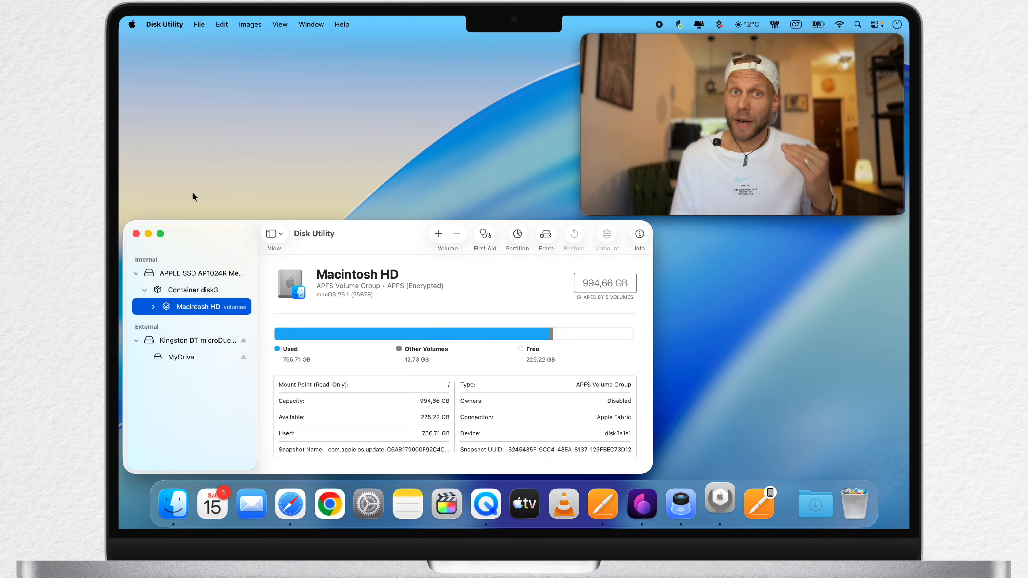
left_click(197, 391)
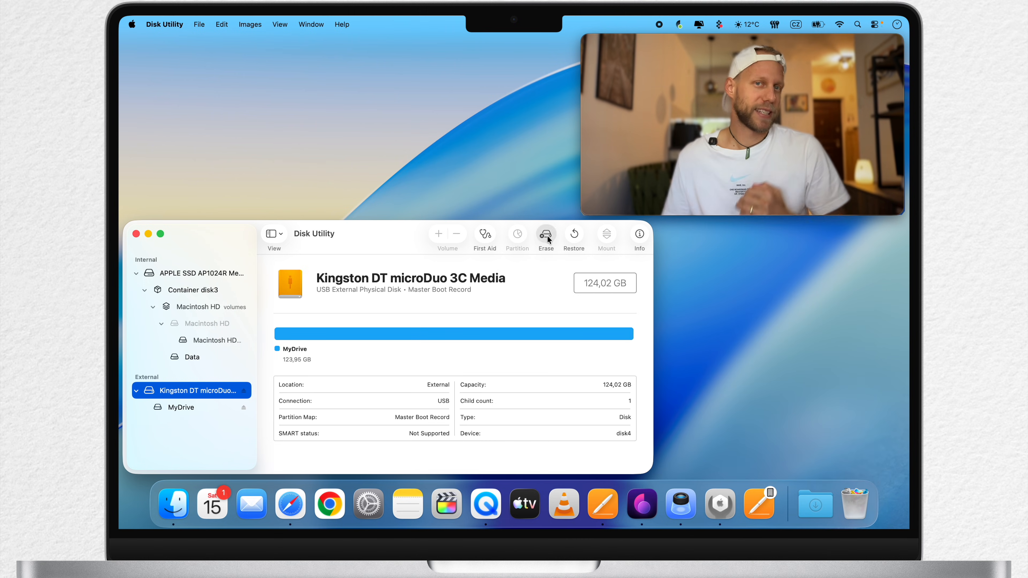
Erase the Kingston drive as Mac OS Extended (Journaled), Master Boot Record, named macosboot.
left_click(545, 234)
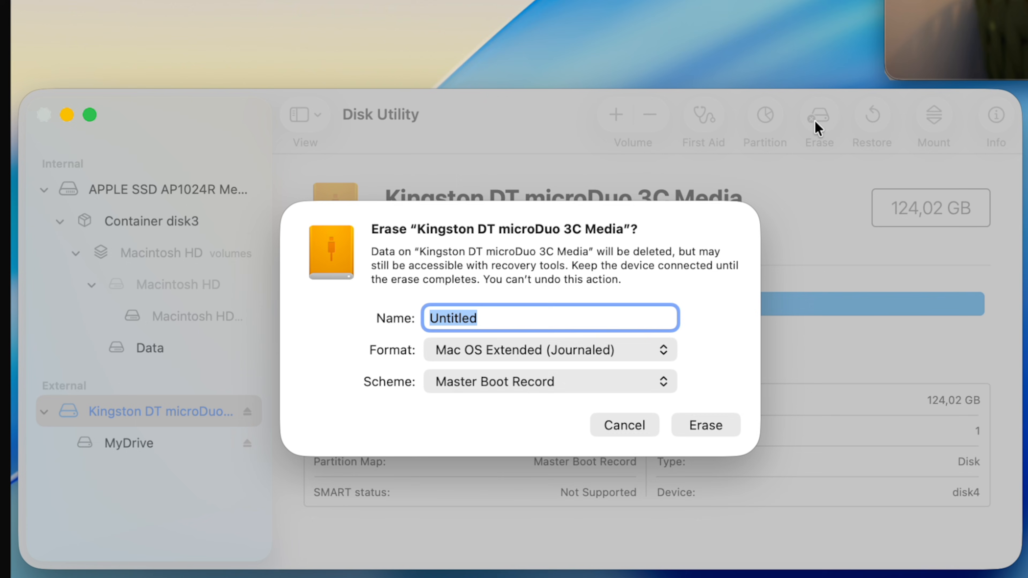
left_click(549, 348)
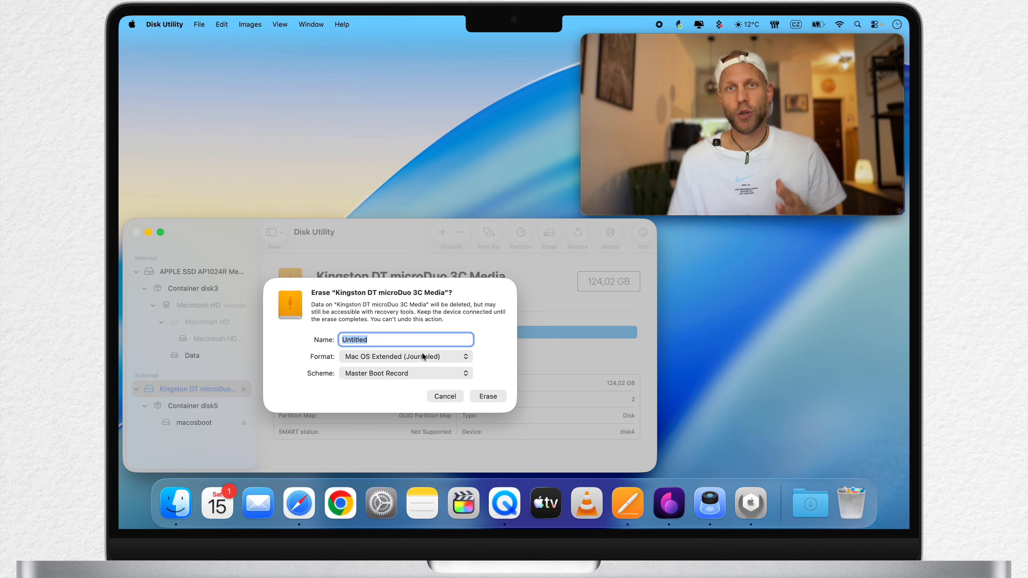
type("macosboot")
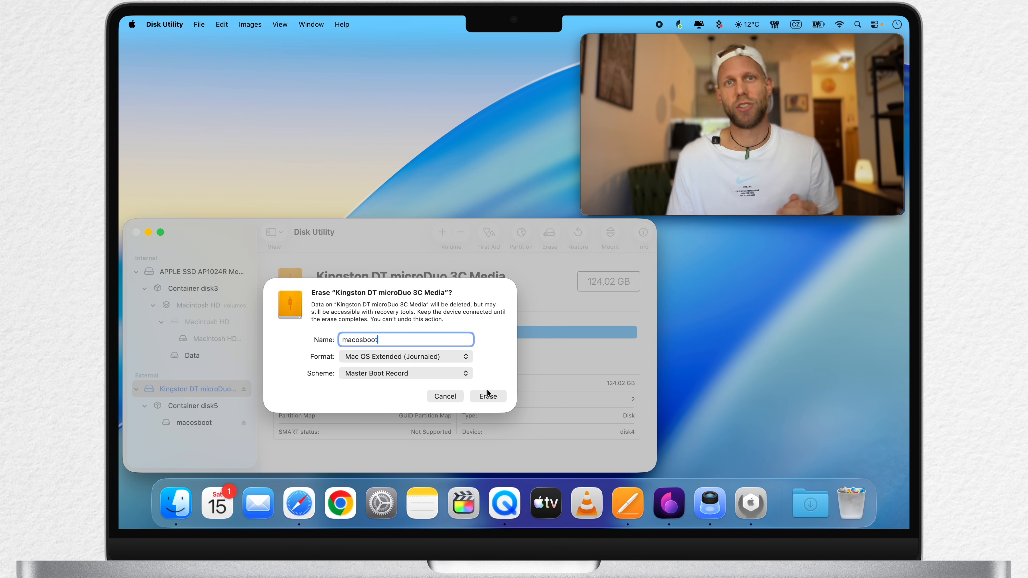
left_click(488, 396)
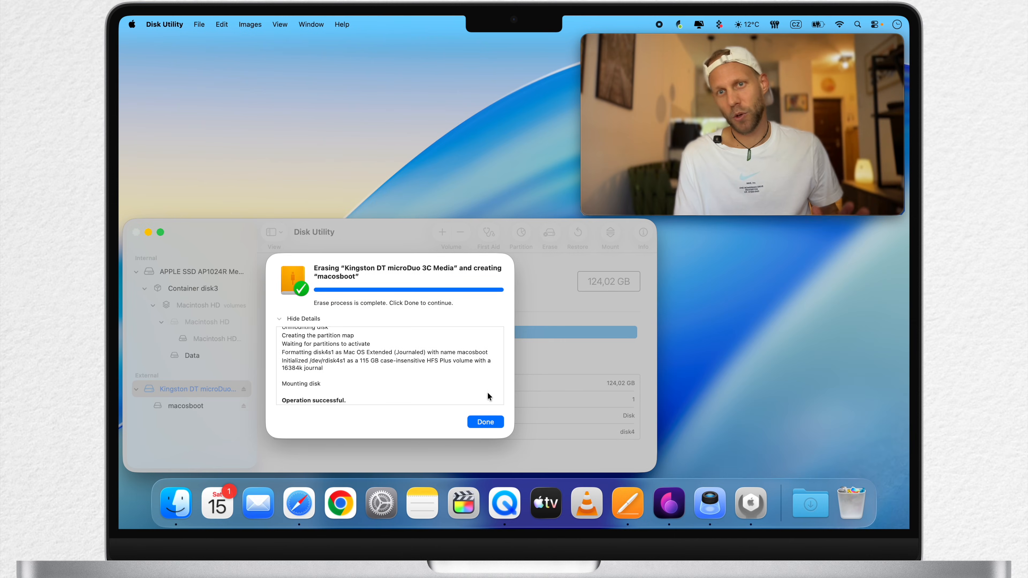
left_click(485, 422)
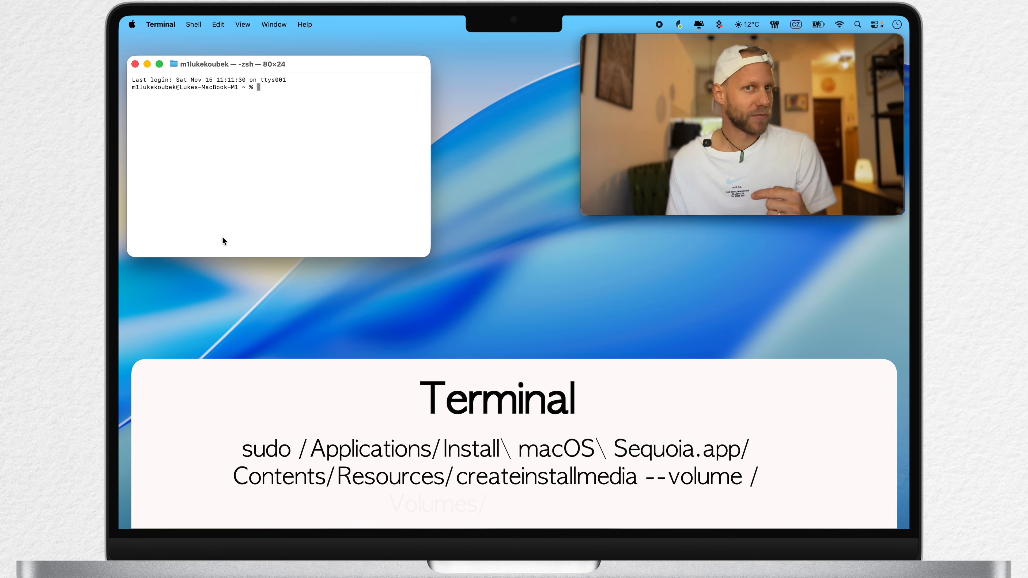
Run sudo createinstallmedia for Install macOS Sequoia.app onto /Volumes/macosboot and answer y to erase.
type("sudo /Applications/Install\\ macOS\\ Sequoia.app/Contents/Resources/createinstallmedia --volume /Volumes/macosboot")
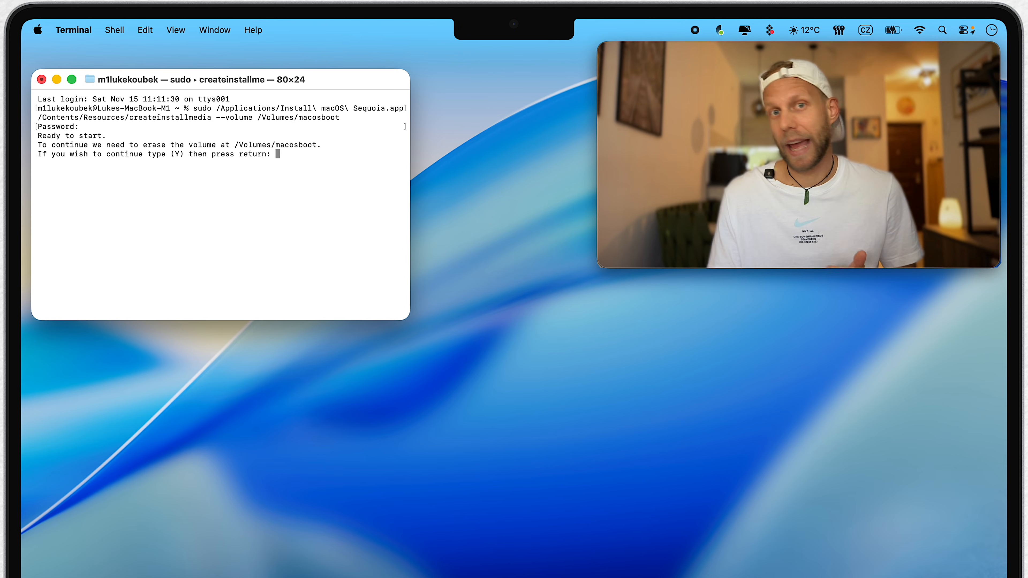
type("y")
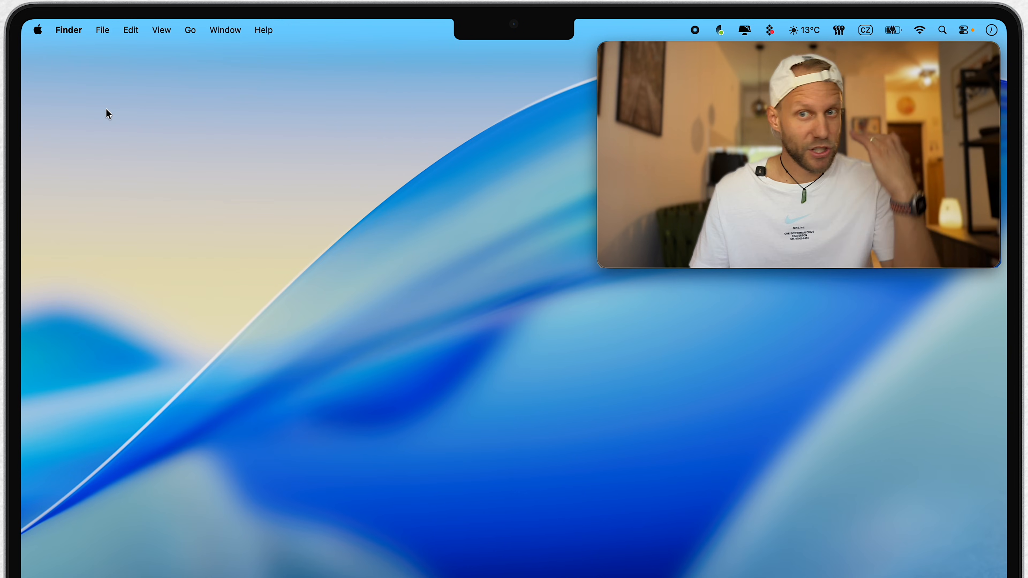
Restart into Startup Options, visit Recovery, then boot from the Install macOS Sequoia drive.
left_click(37, 29)
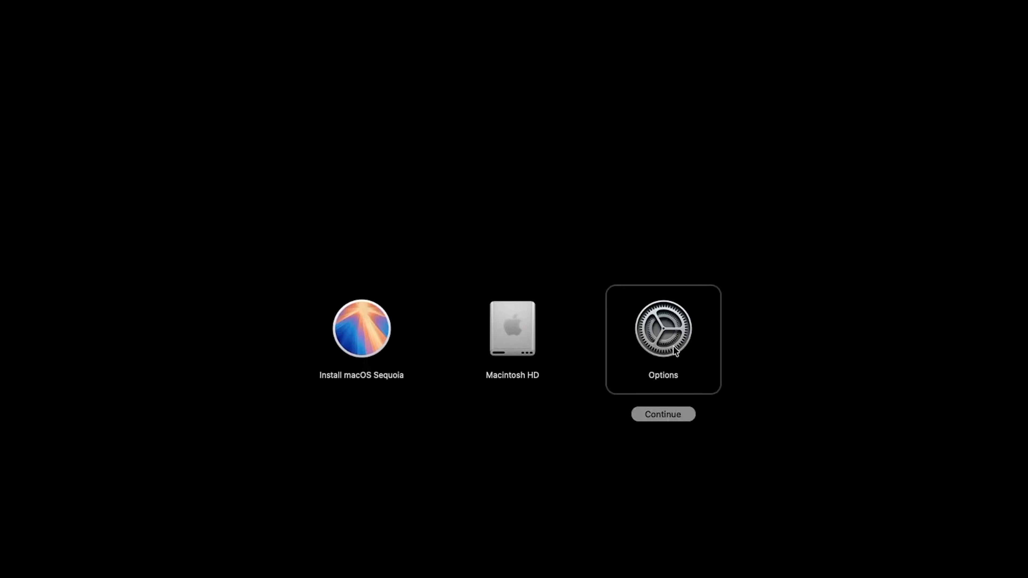
left_click(663, 414)
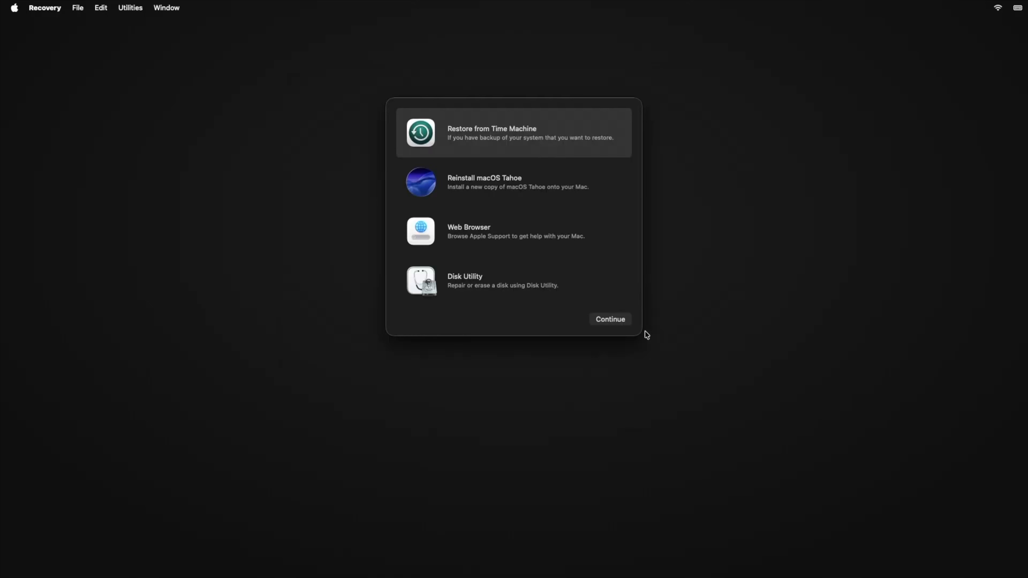
mouse_move(569, 287)
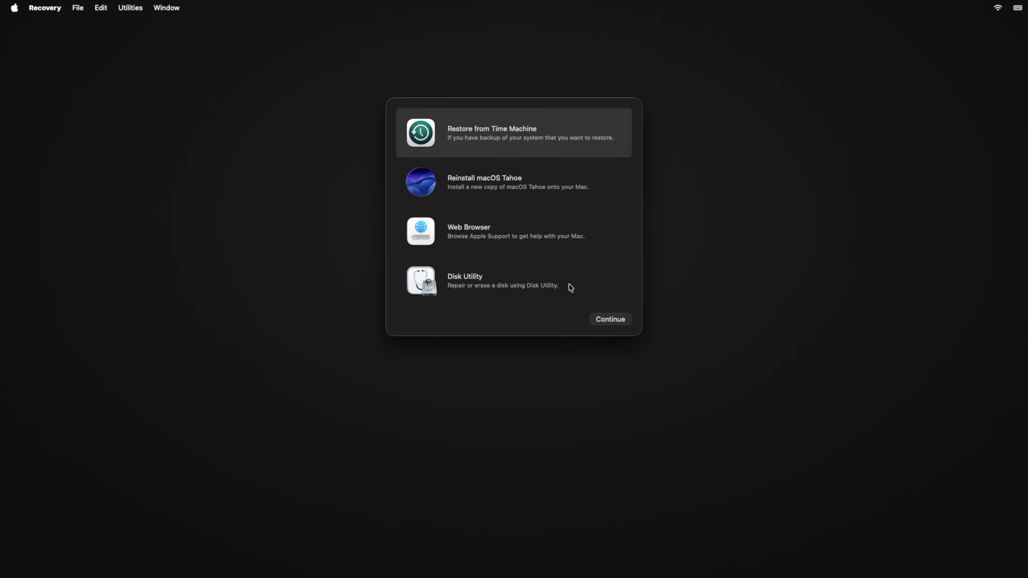
left_click(514, 280)
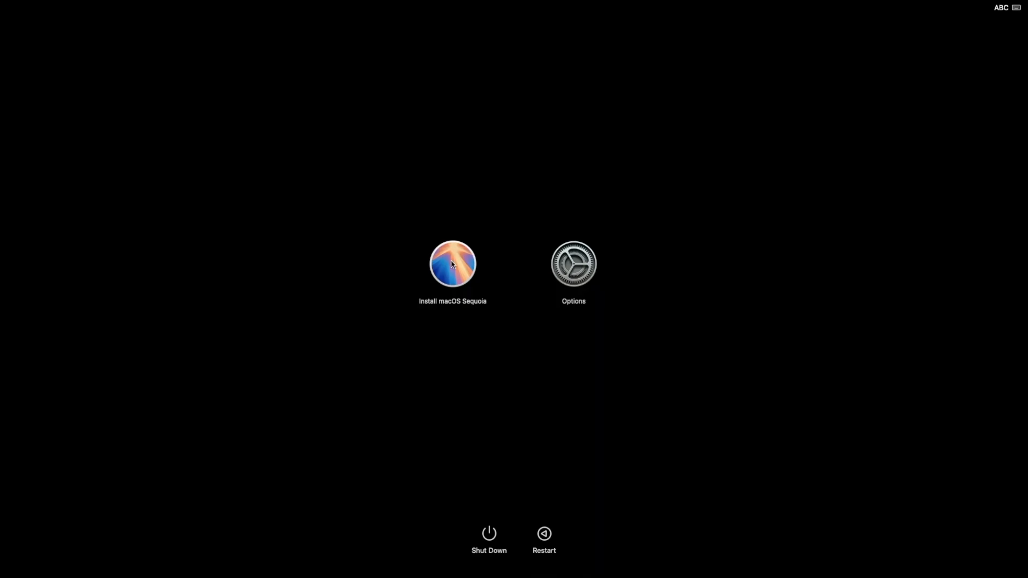
left_click(453, 263)
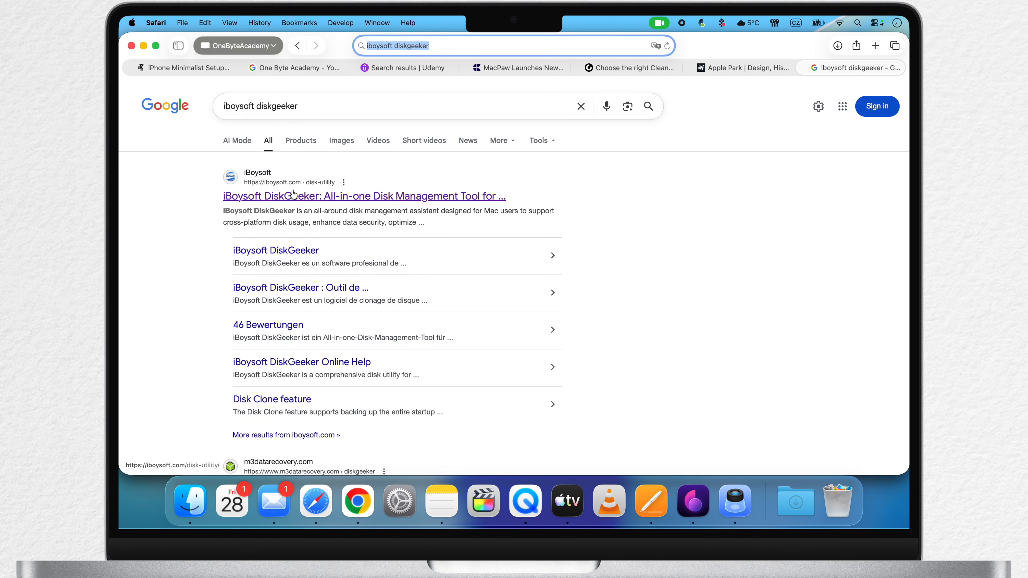
Open the iBoysoft DiskGeeker page from Google and start its Free Download.
left_click(362, 196)
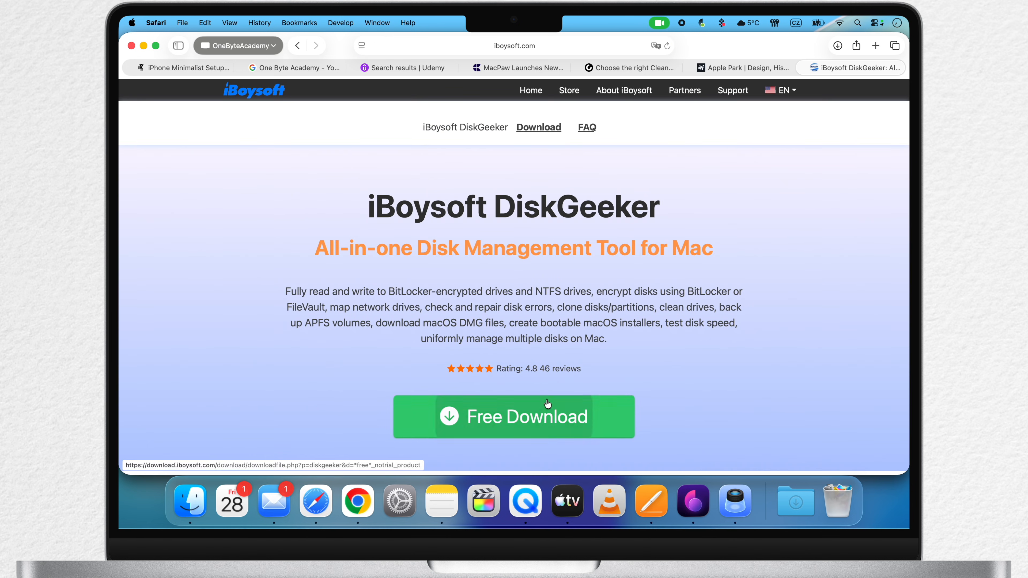
left_click(513, 417)
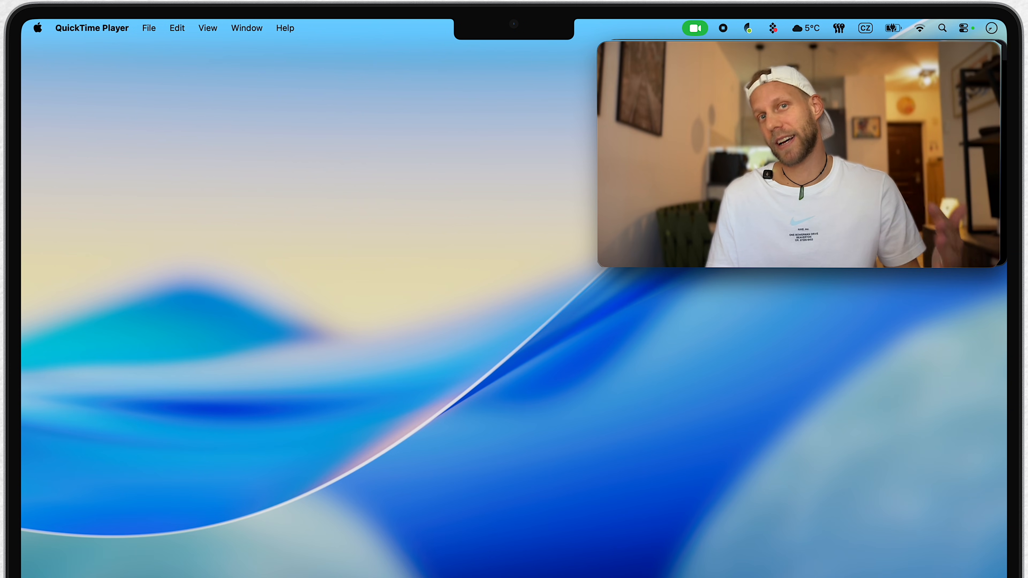
Select the Install macOS Sequoia volume in DiskGeeker and start Create Boot Disk.
left_click(942, 29)
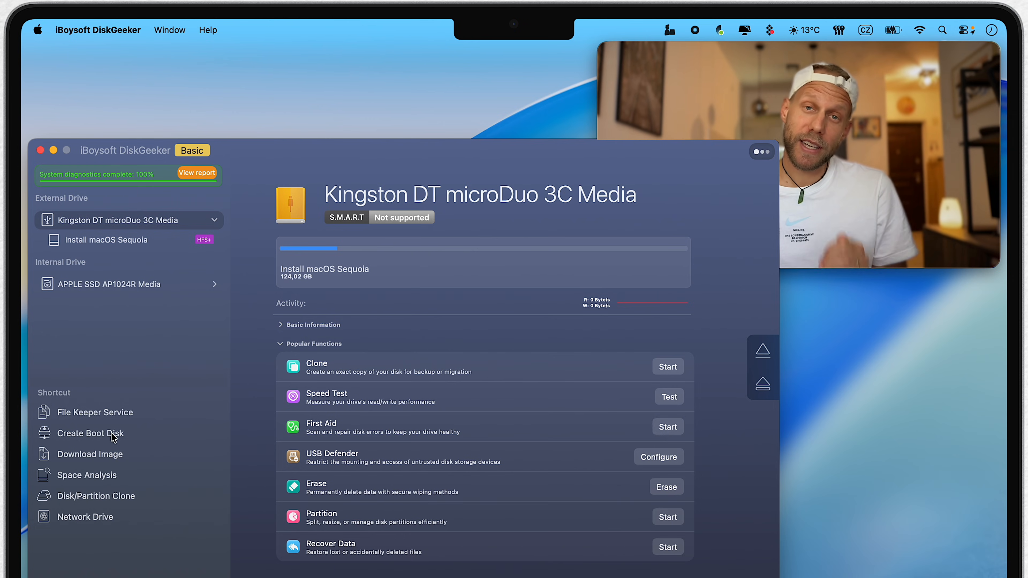
left_click(91, 433)
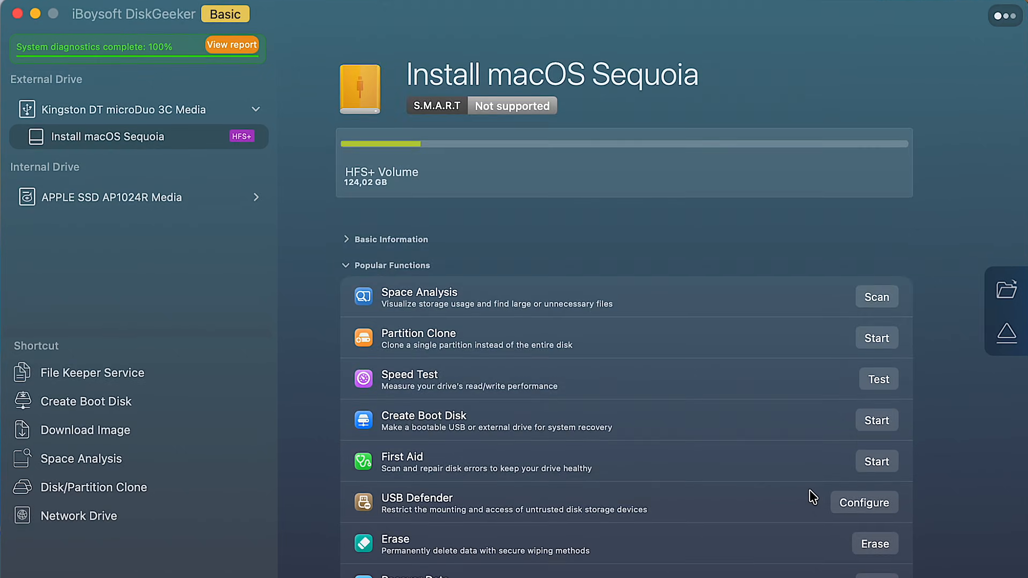
left_click(876, 420)
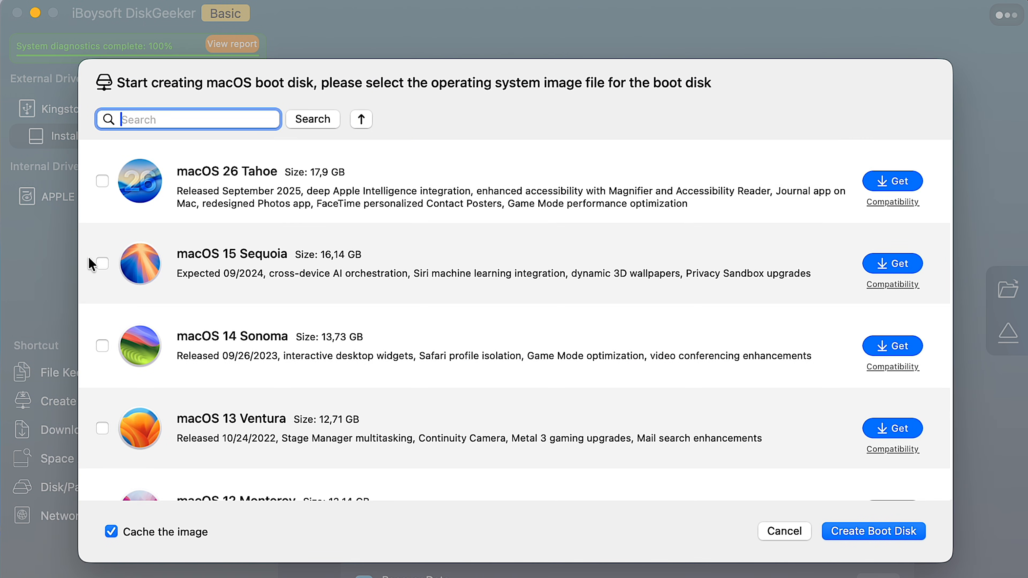
Create a macOS 15 Sequoia boot disk on the volume, accepting the erase and completion notices.
left_click(102, 263)
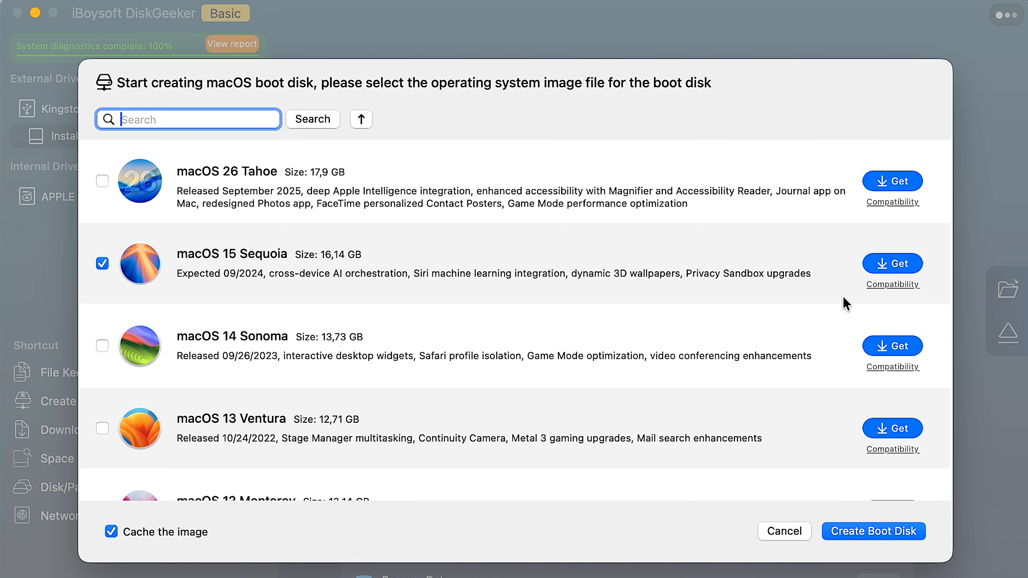
left_click(872, 531)
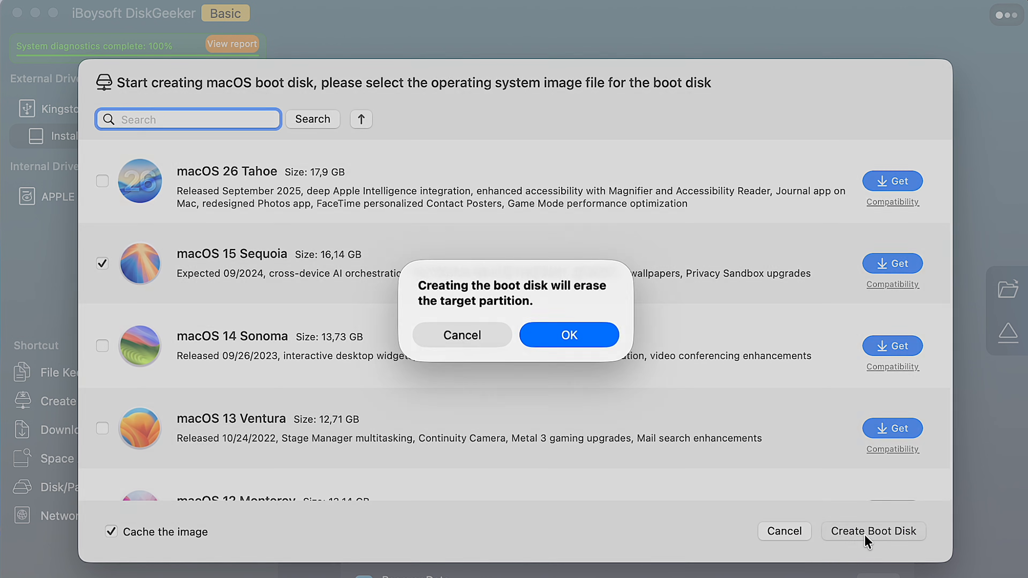
left_click(568, 334)
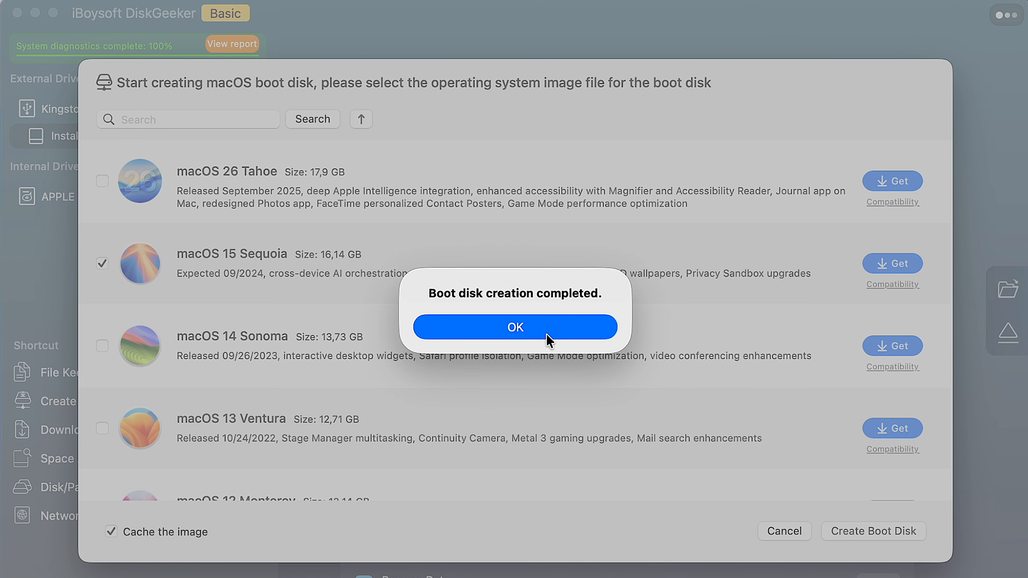
left_click(514, 327)
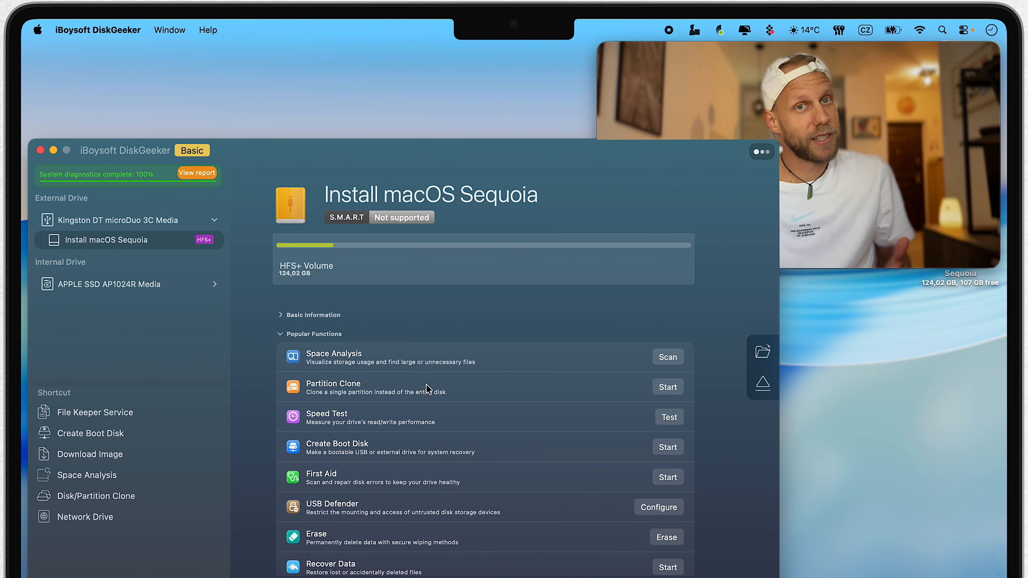